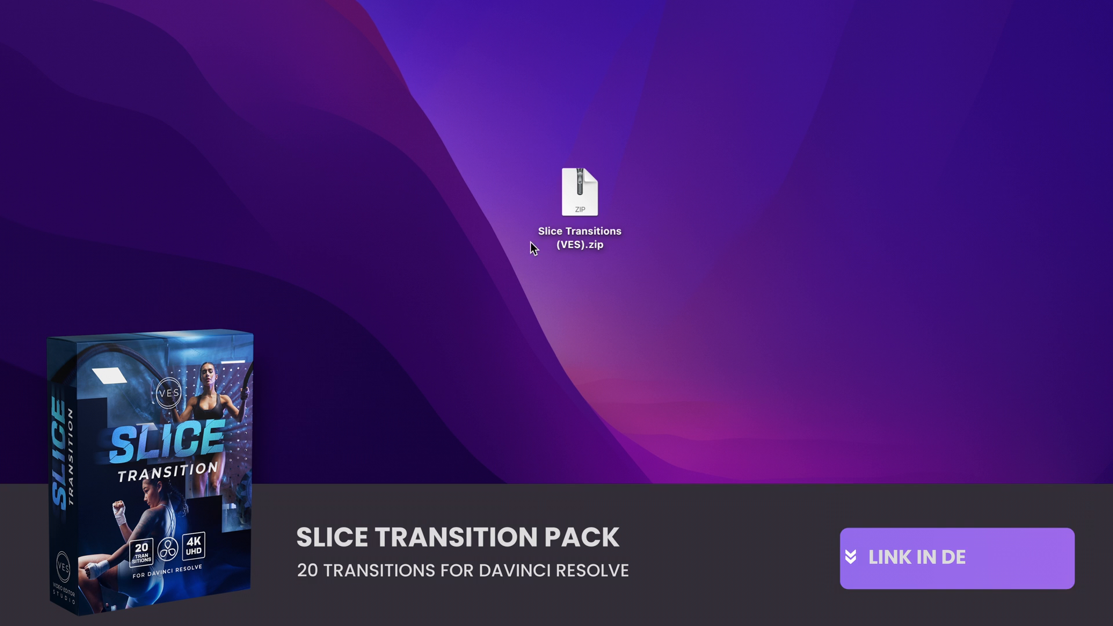
Unzip the Slice Transitions pack and browse its DRFX, instructions PDF and Licence.pdf
double_click(579, 190)
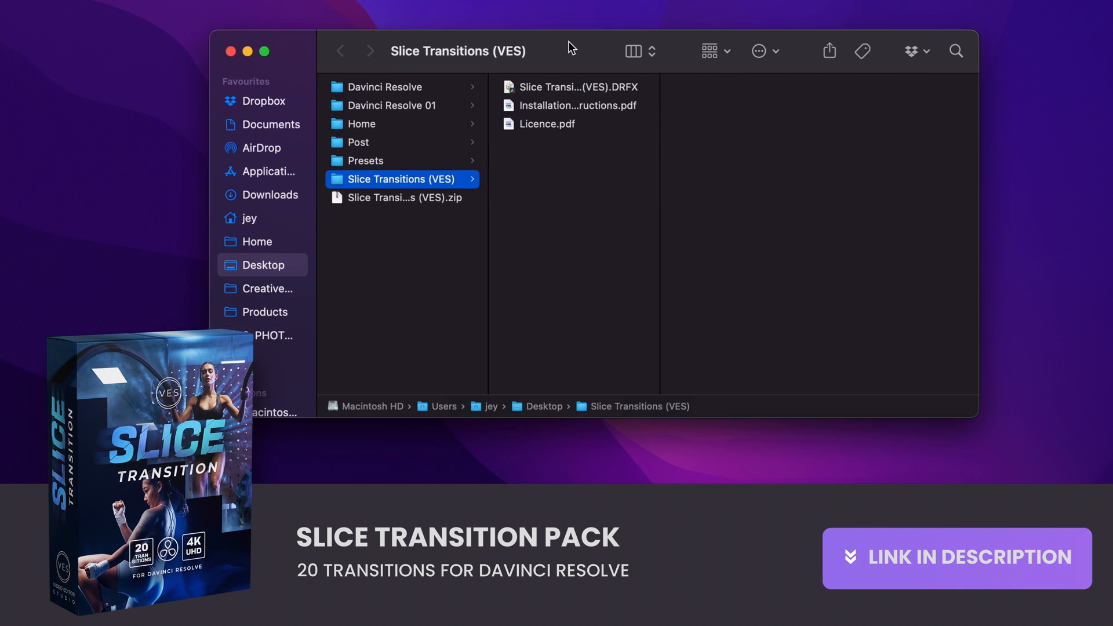
click(547, 123)
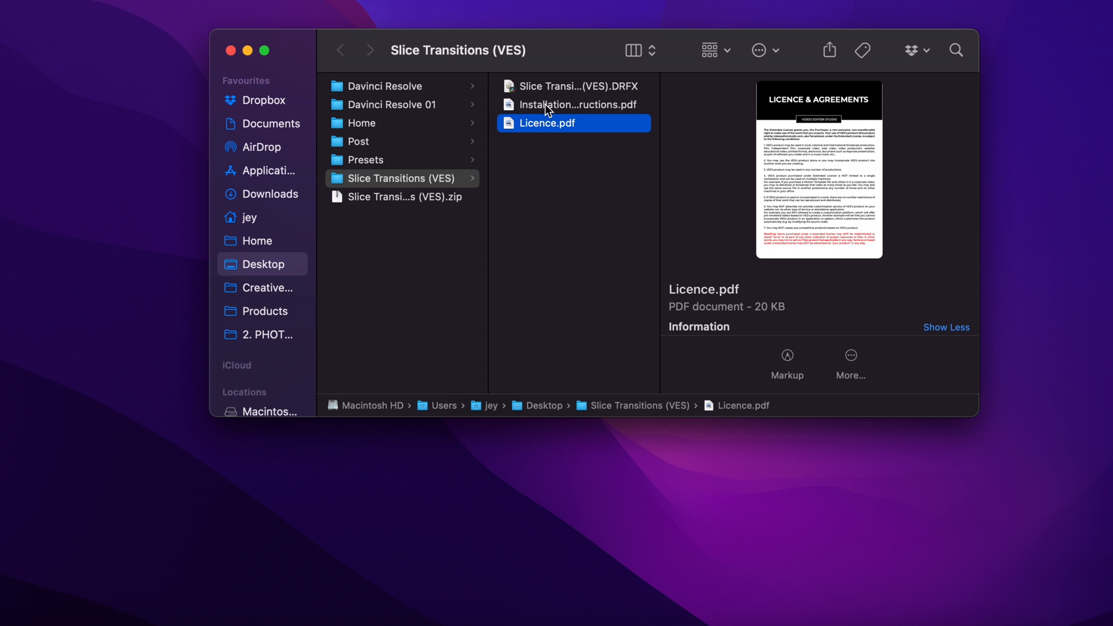
click(574, 85)
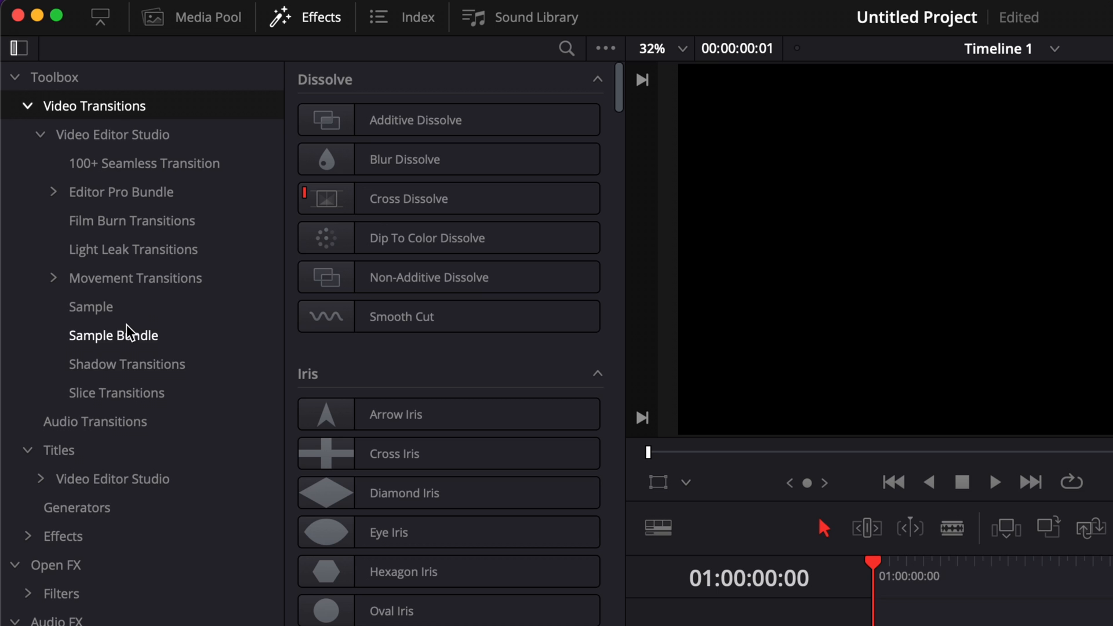
Show the Slice Transitions category under Video Editor Studio transitions
click(116, 393)
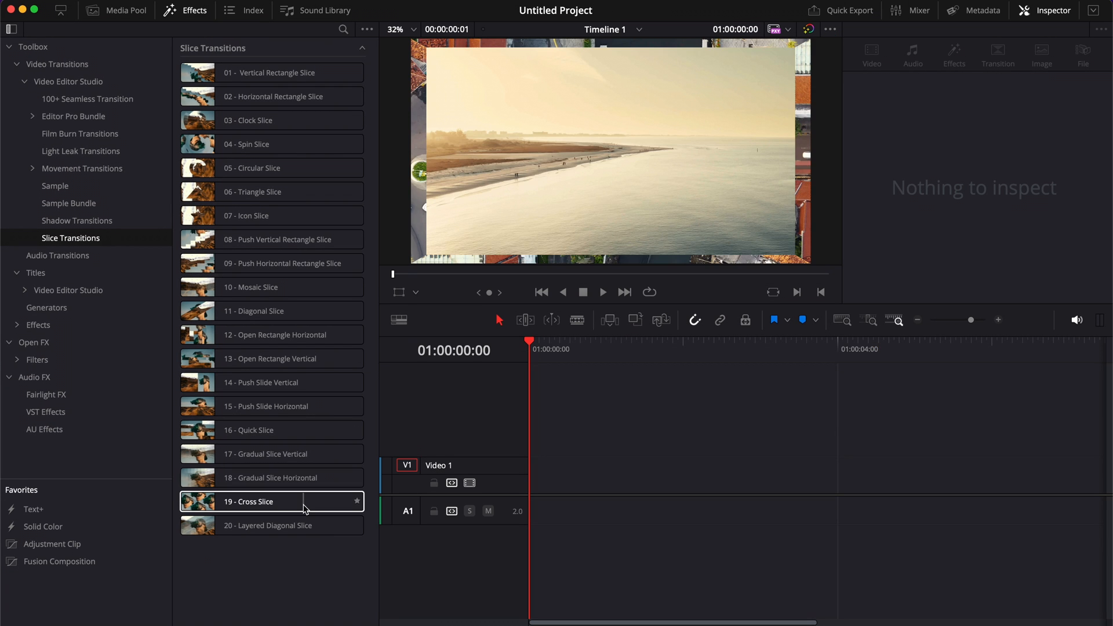
Place two clips on Video 1 with Vertical Rectangle Slice at their cut
click(269, 382)
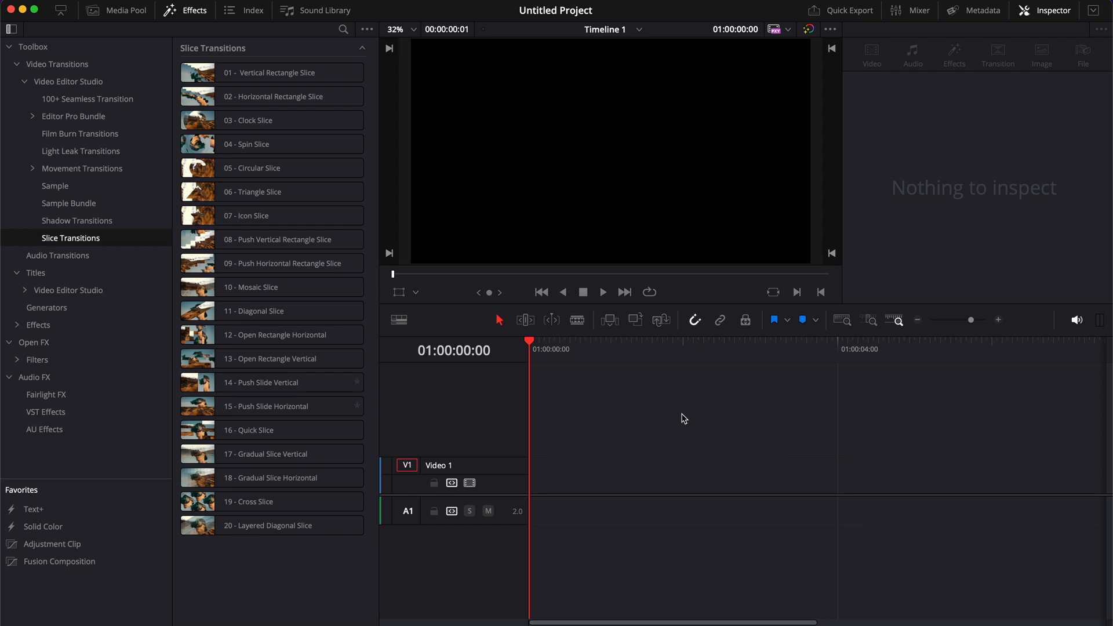
mouse_move(882, 622)
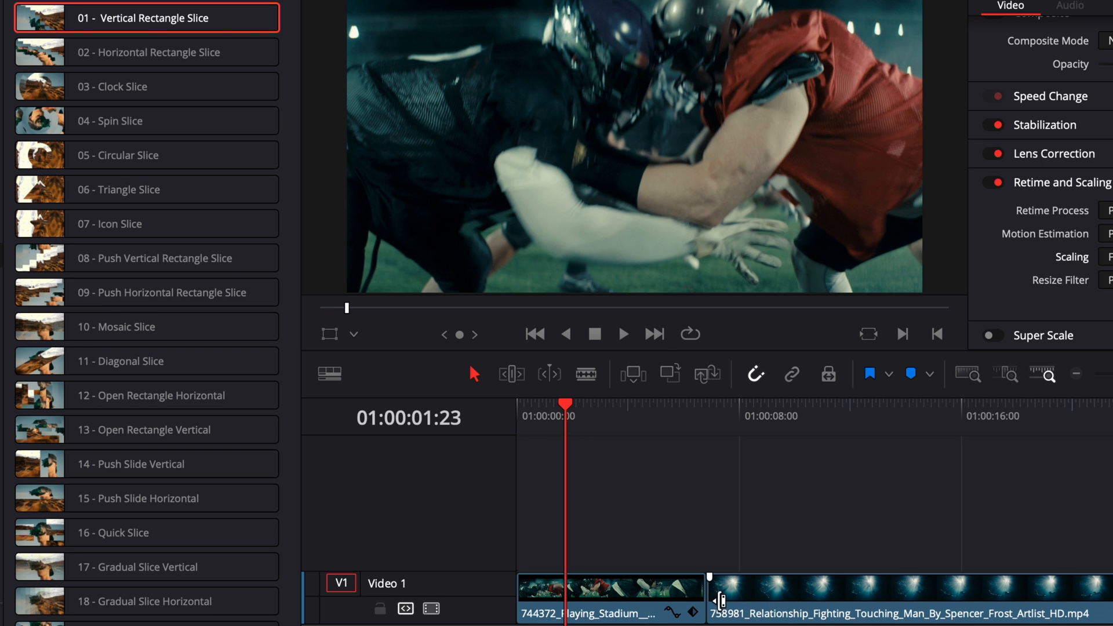
mouse_move(744, 569)
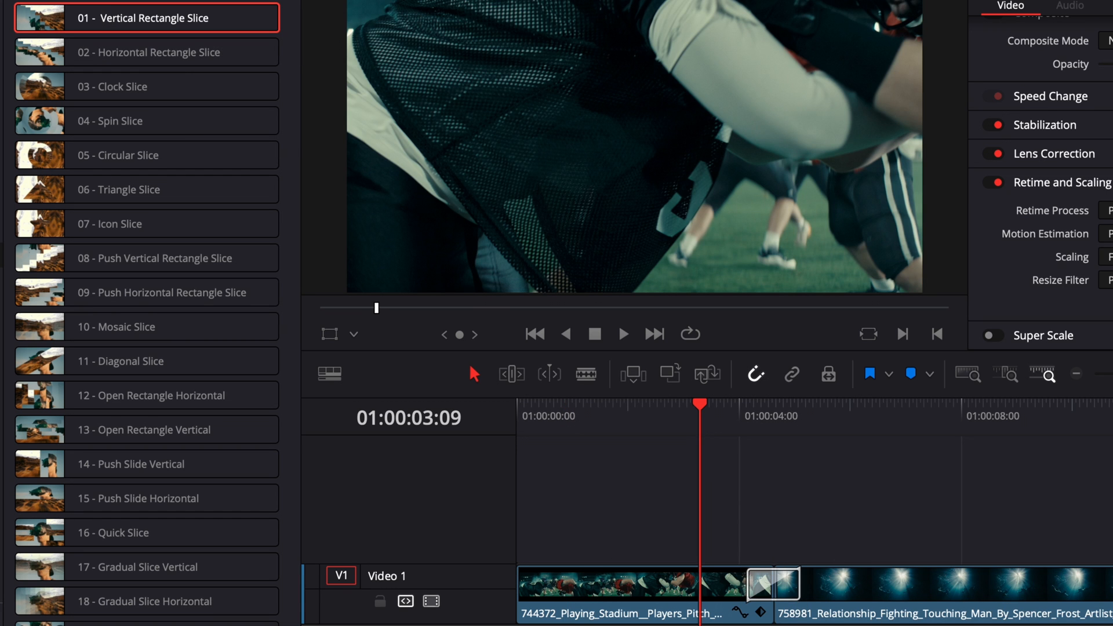
Enlarge track height and set the Vertical Rectangle Slice duration to 1.0 second
click(329, 374)
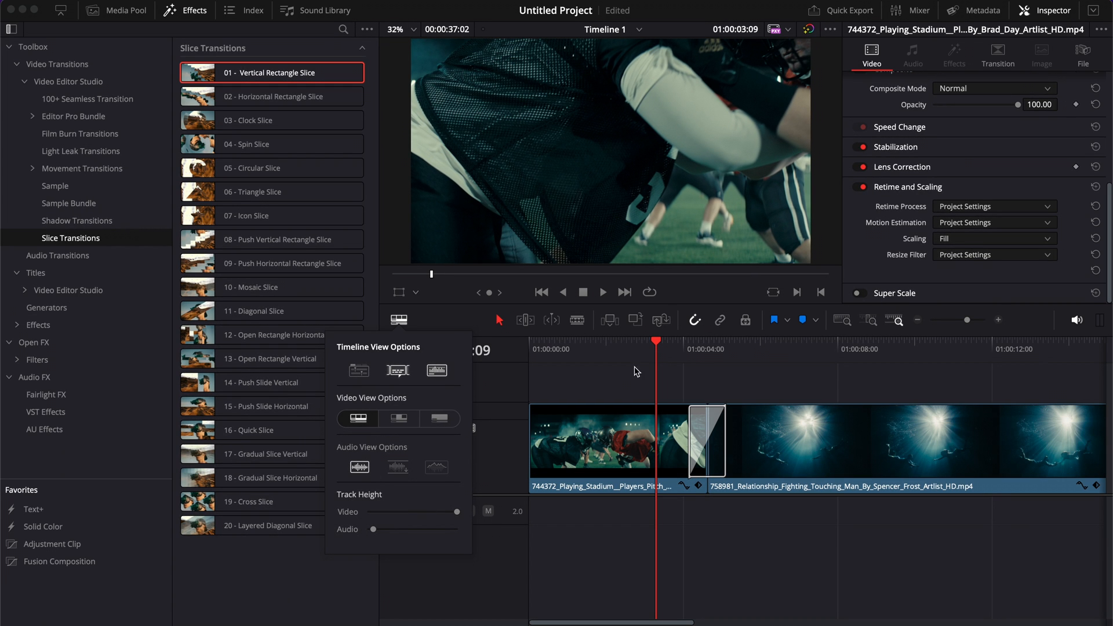
click(747, 383)
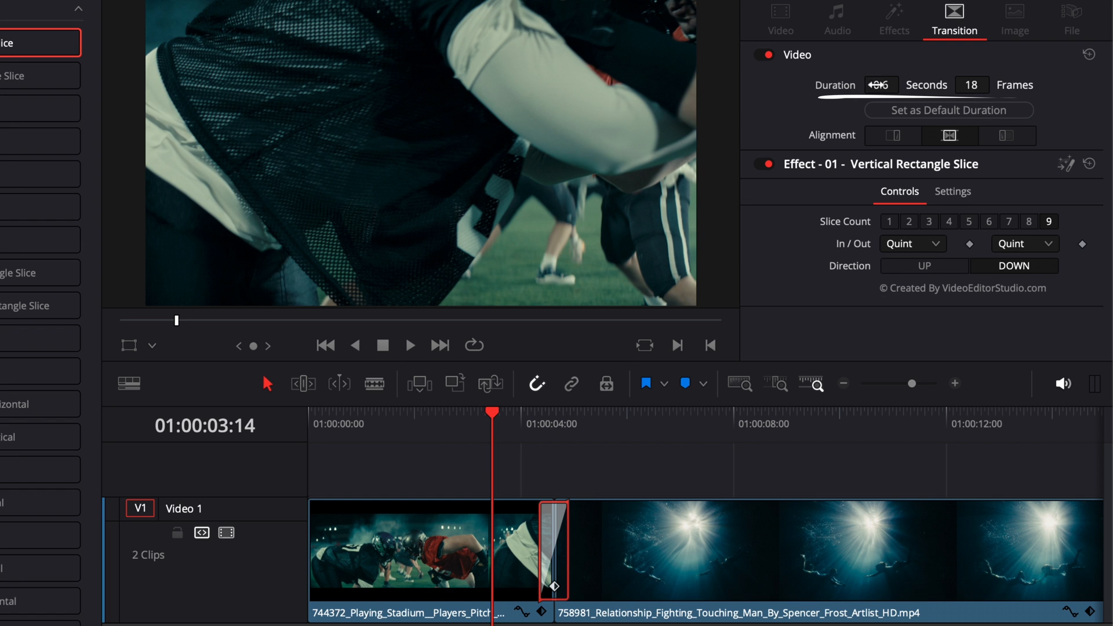
click(880, 85)
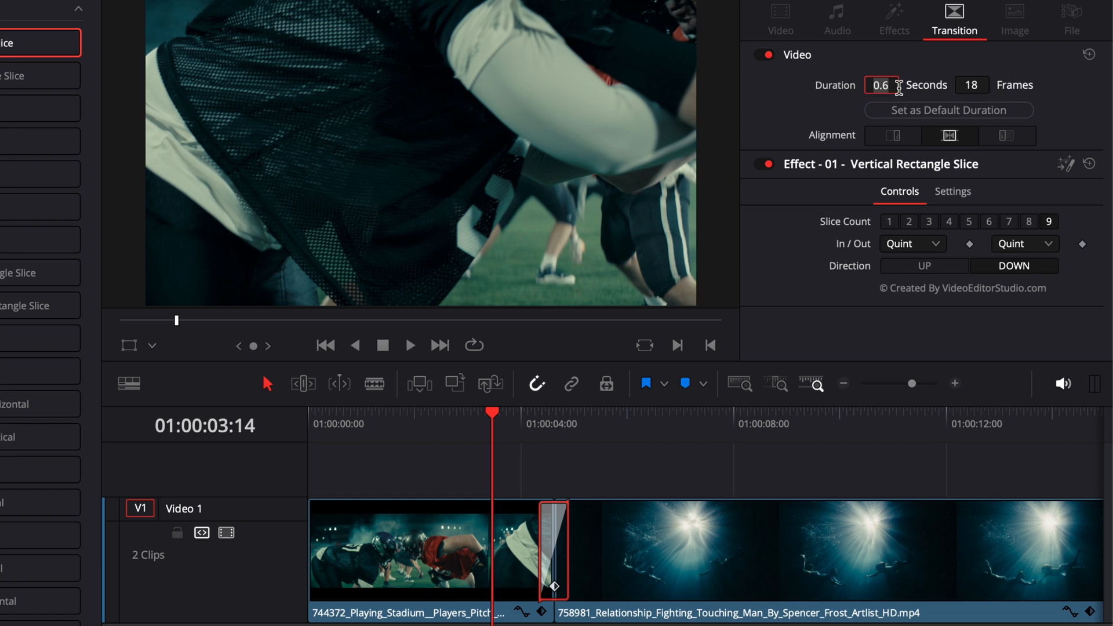
text(1.0)
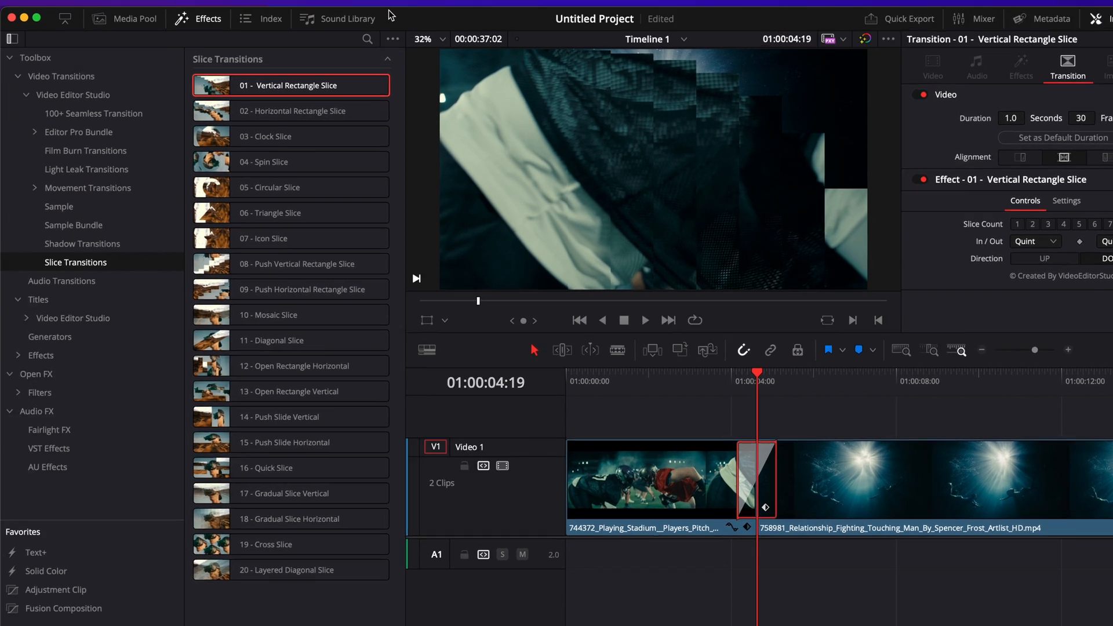
Zoom the timeline in around the Vertical Rectangle Slice transition to show its label
click(481, 15)
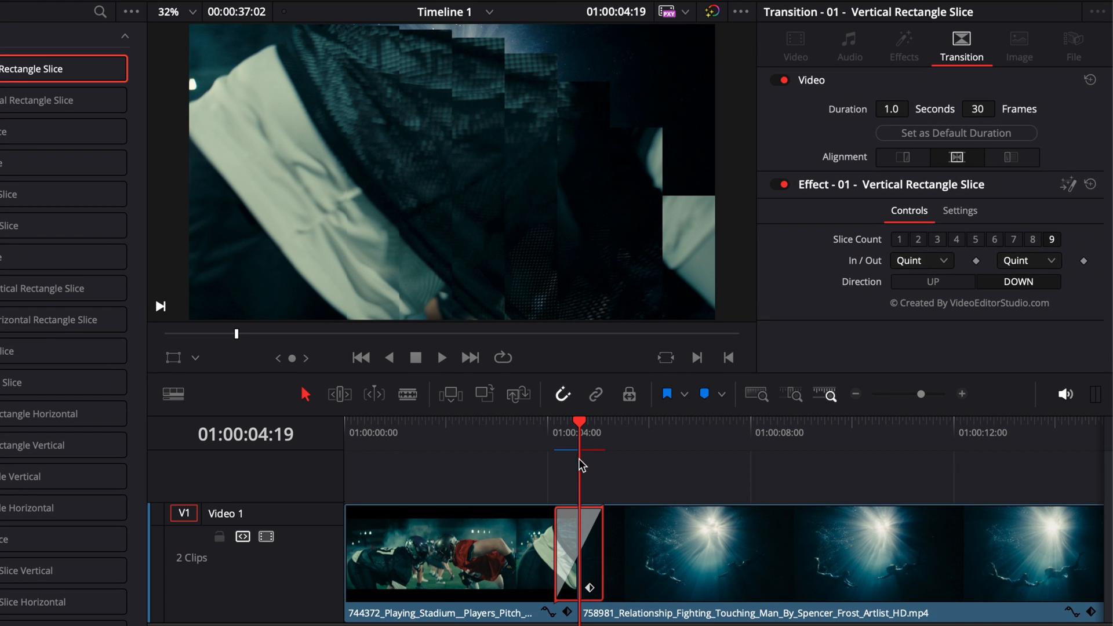
mouse_move(556, 468)
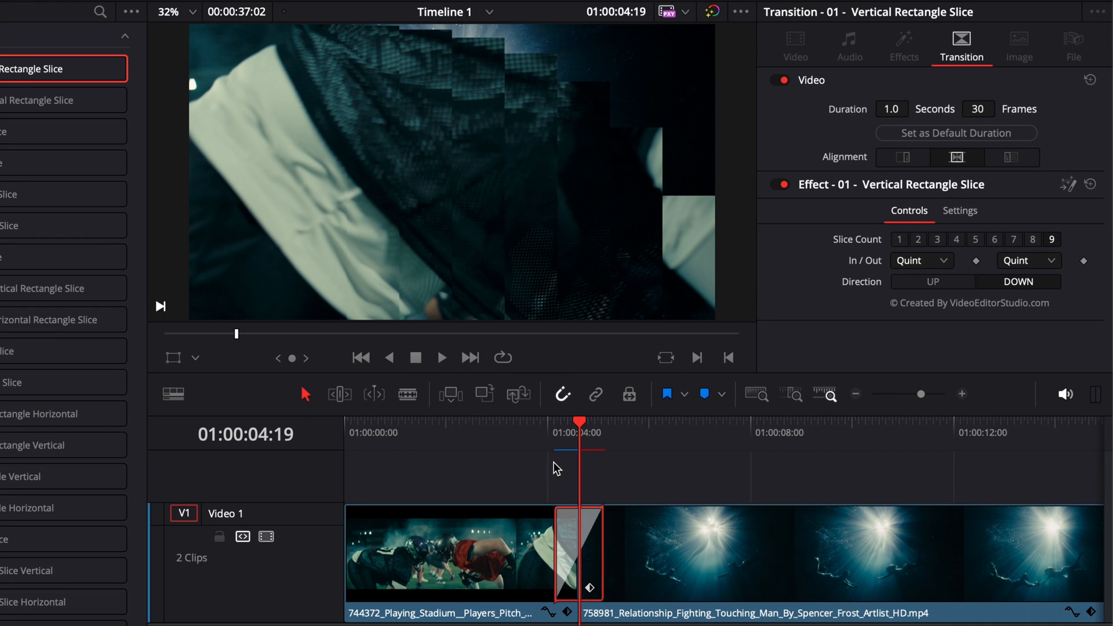
click(440, 357)
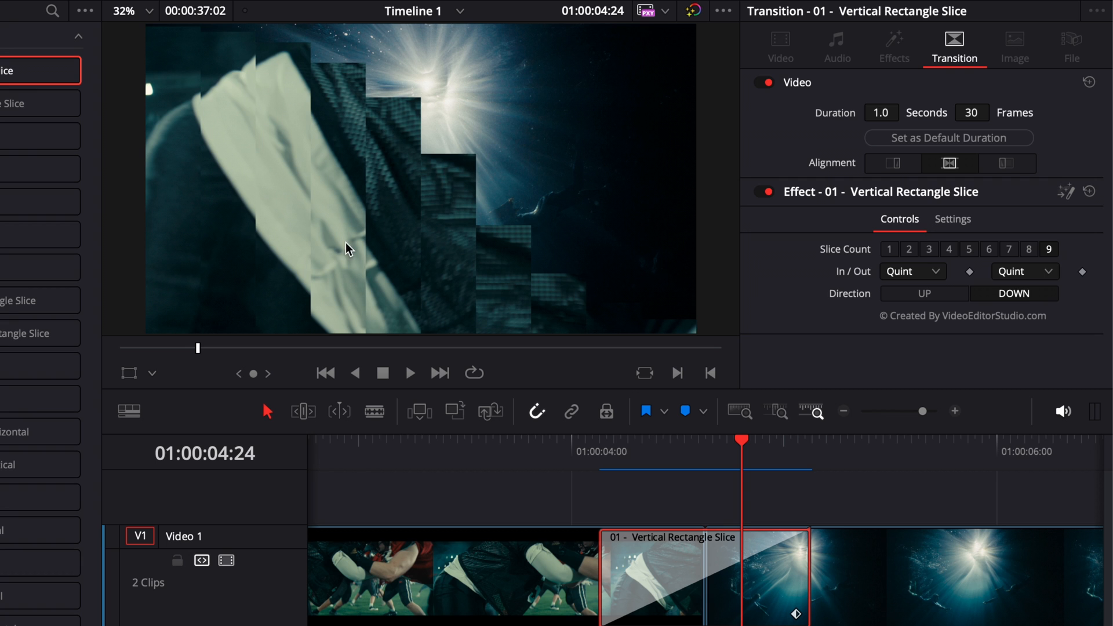
mouse_move(907, 264)
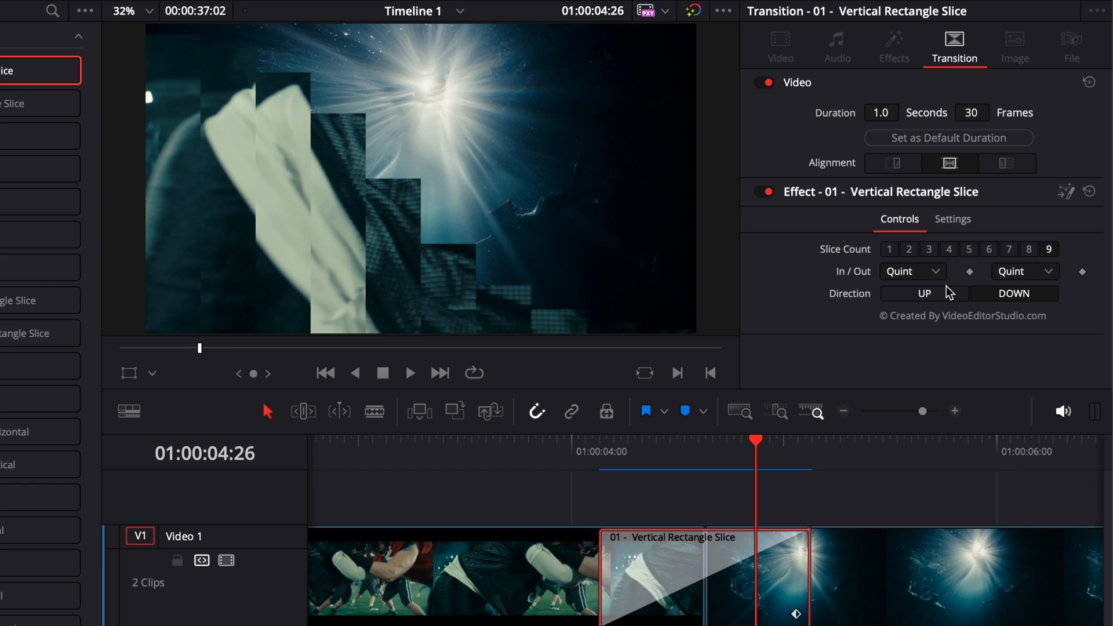
click(911, 272)
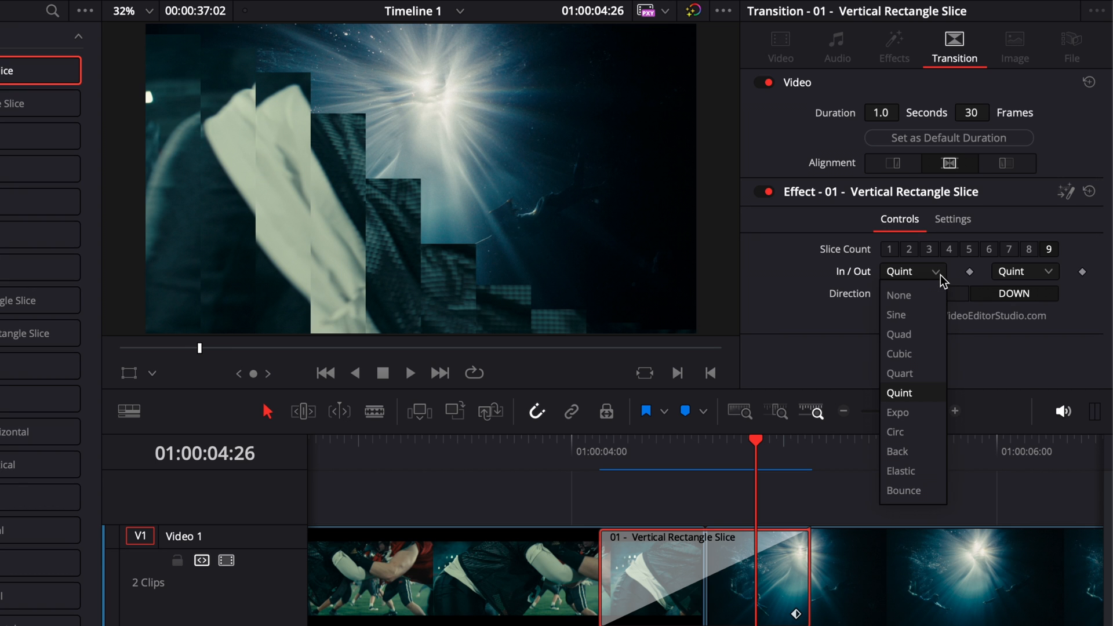
mouse_move(913, 471)
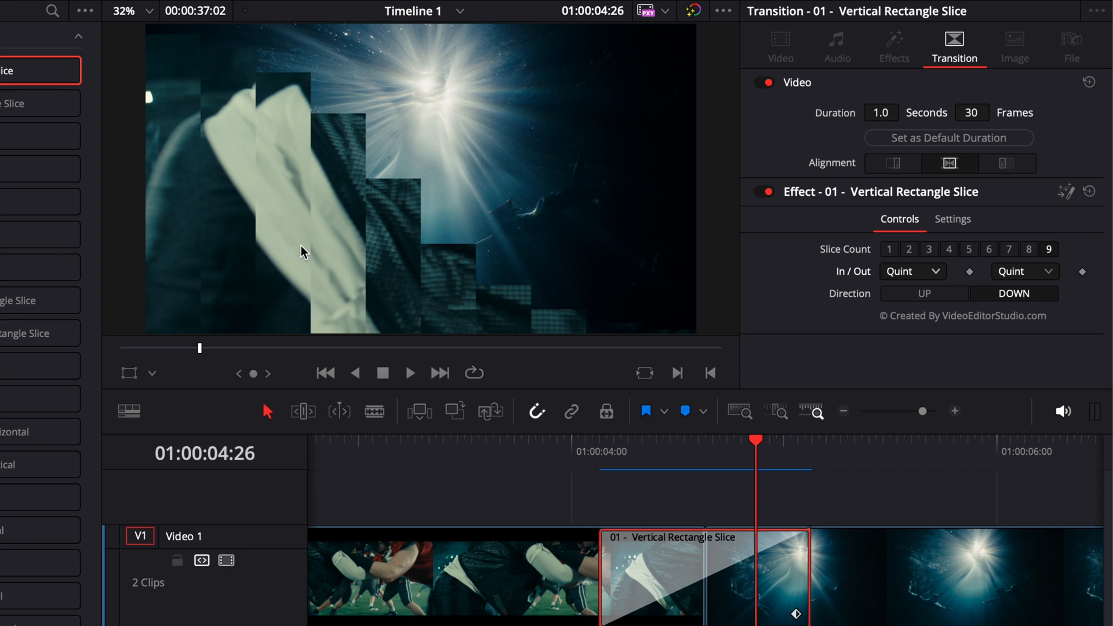
mouse_move(541, 590)
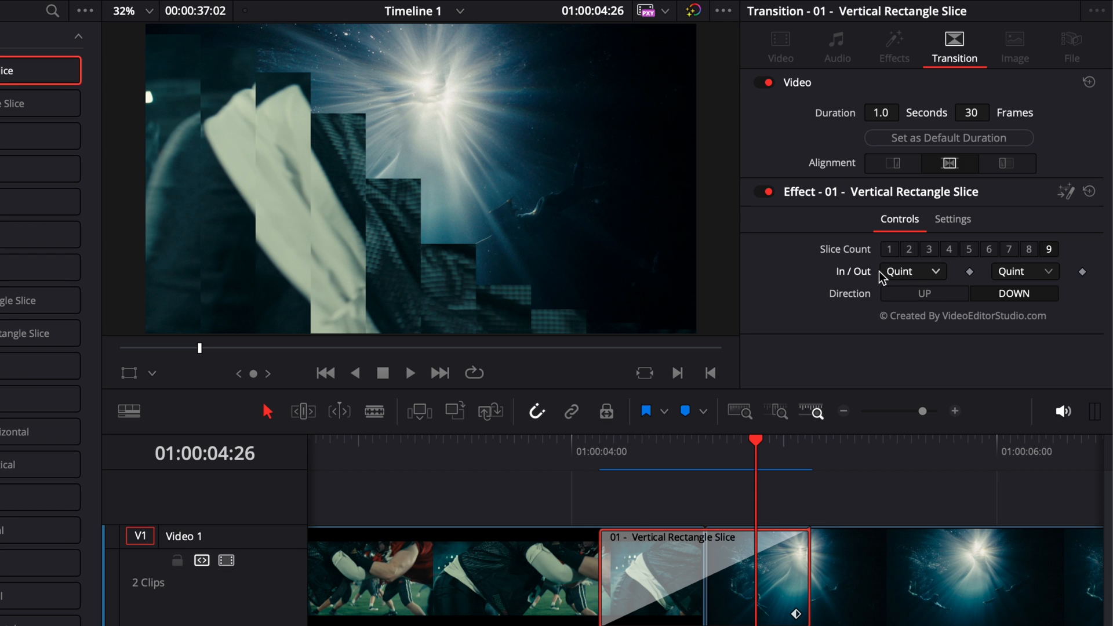
mouse_move(886, 359)
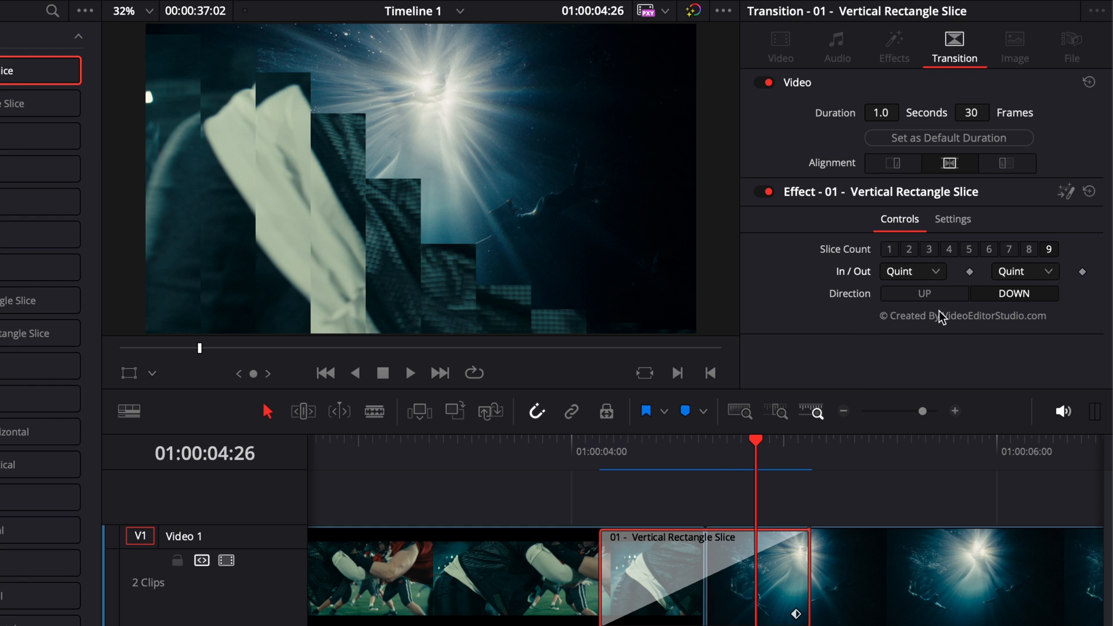
click(924, 294)
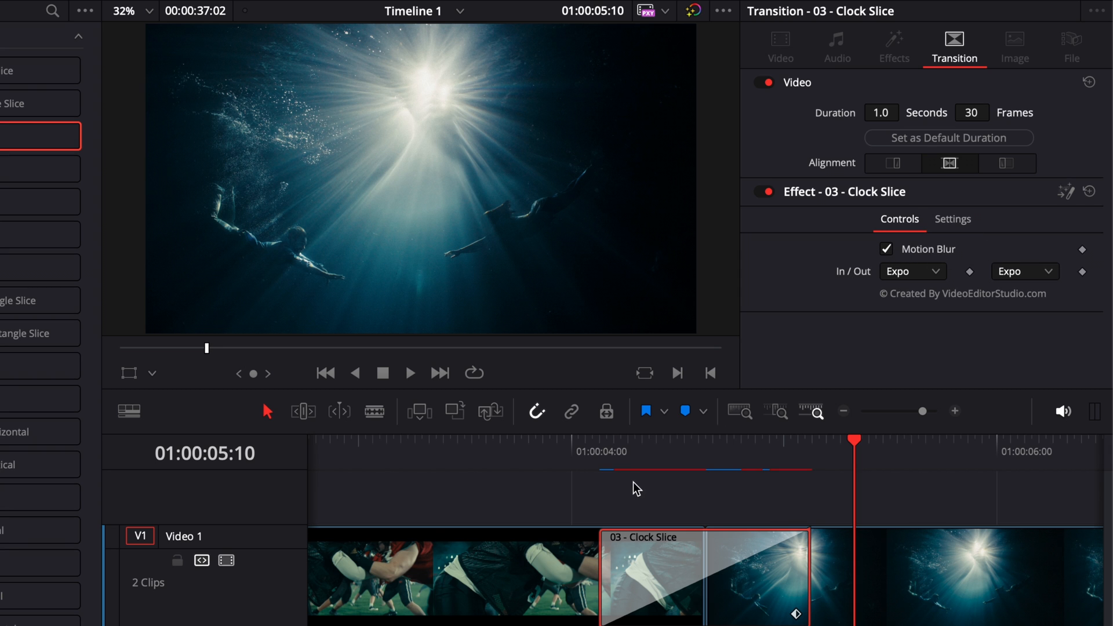
mouse_move(620, 469)
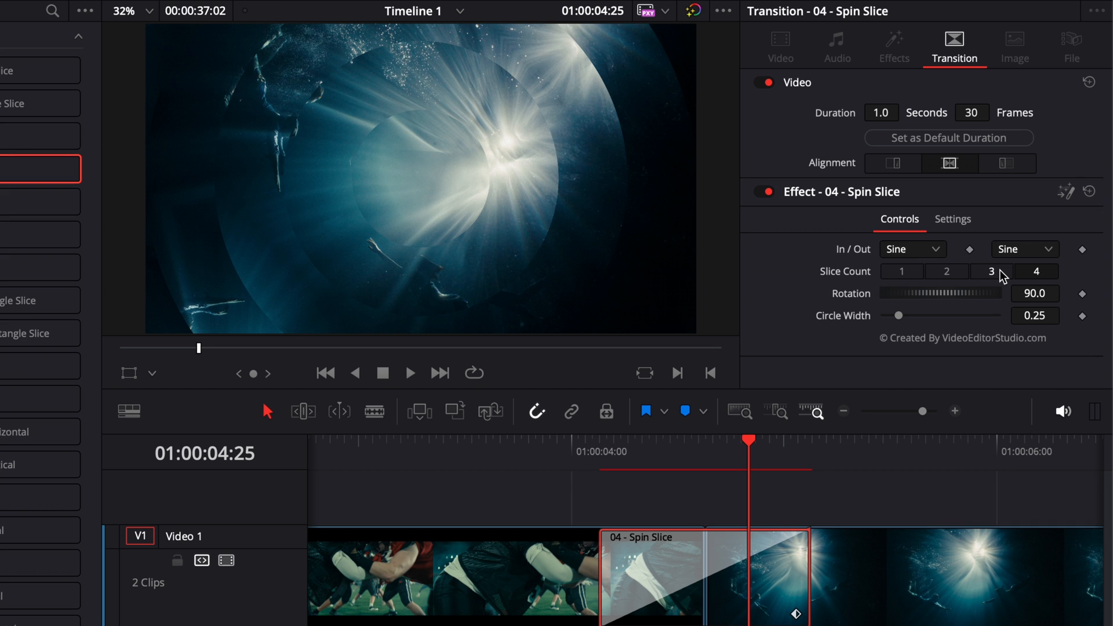
Give Spin Slice a slice count of 1 and widen its circle width
click(901, 271)
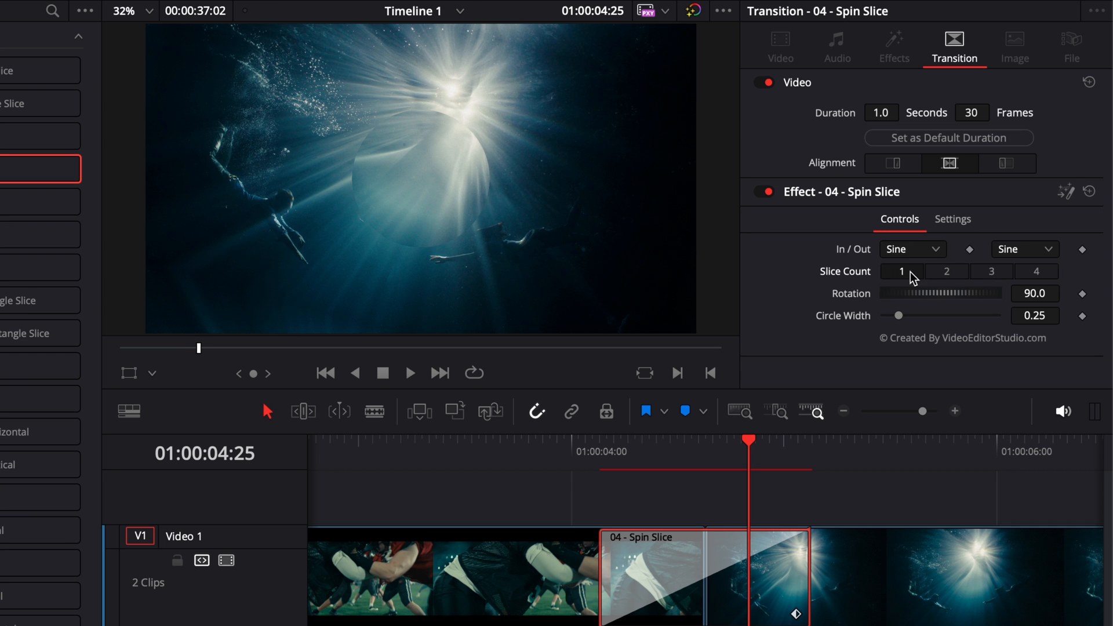
mouse_move(932, 313)
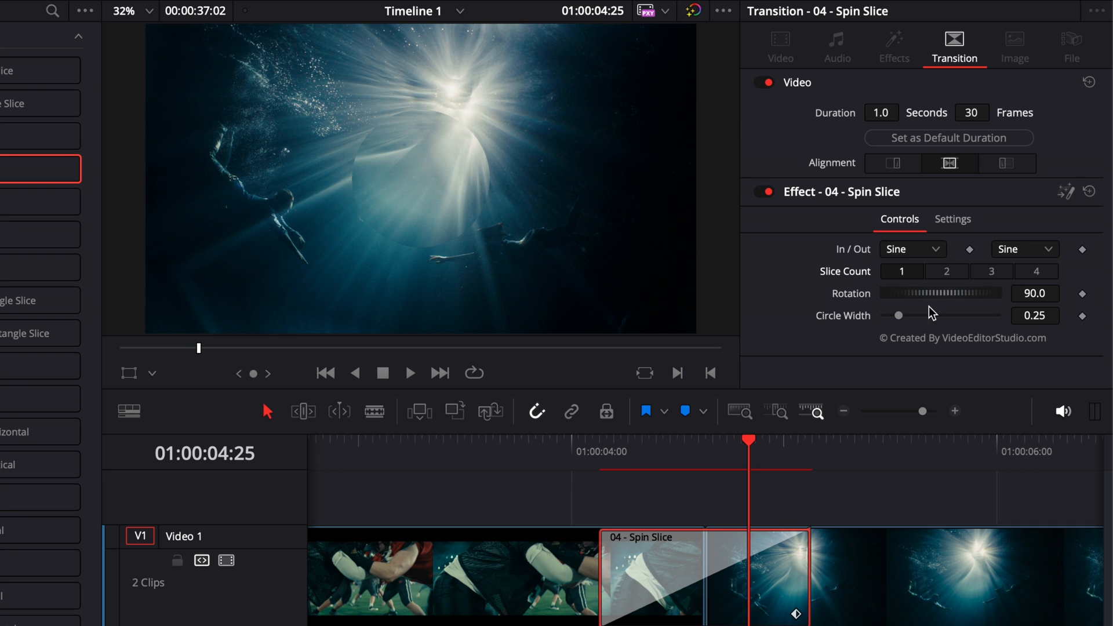
drag(898, 314, 921, 314)
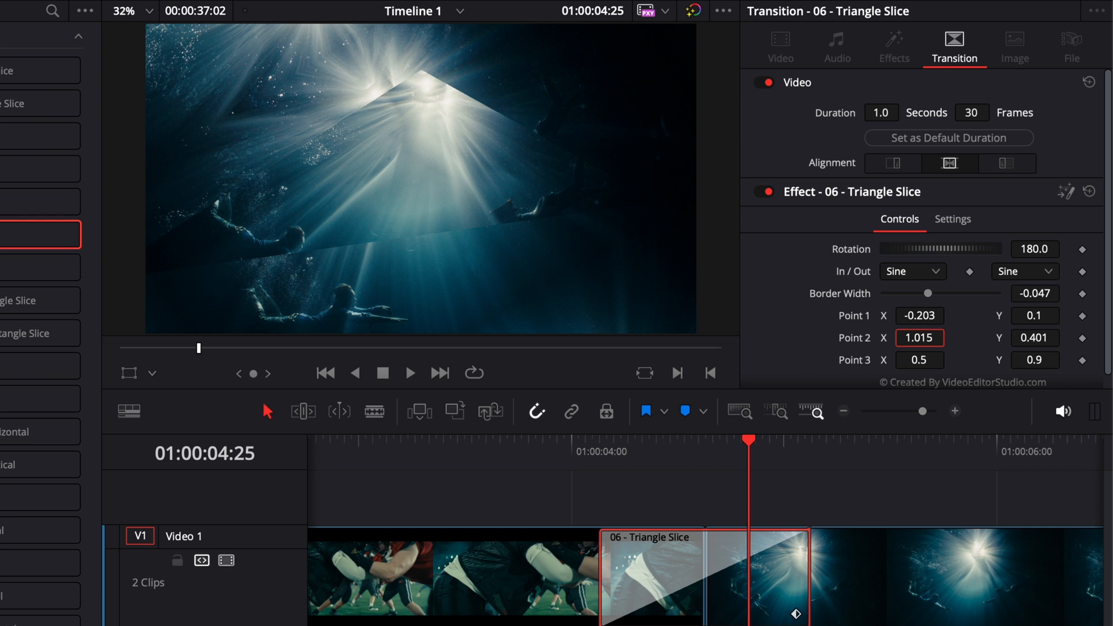
Set Triangle Slice Point 2 X to 1.389 and Point 3 X to 0.434
text(1.389)
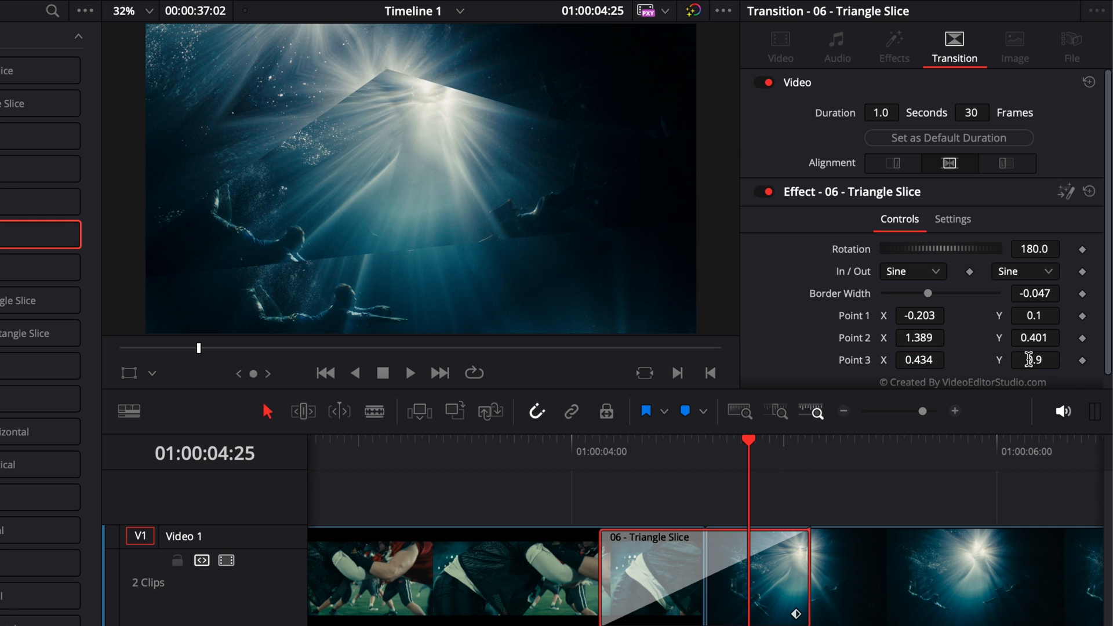
drag(927, 293, 923, 293)
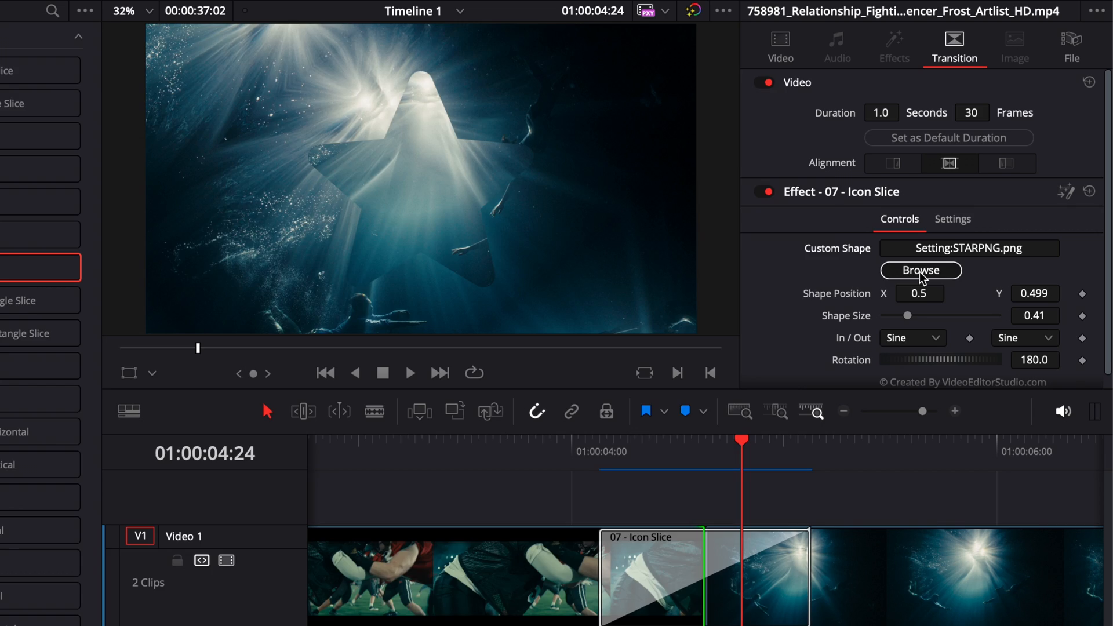
Swap Icon Slice's custom shape from the star to camera-svgrepo-com.png in Downloads
click(919, 269)
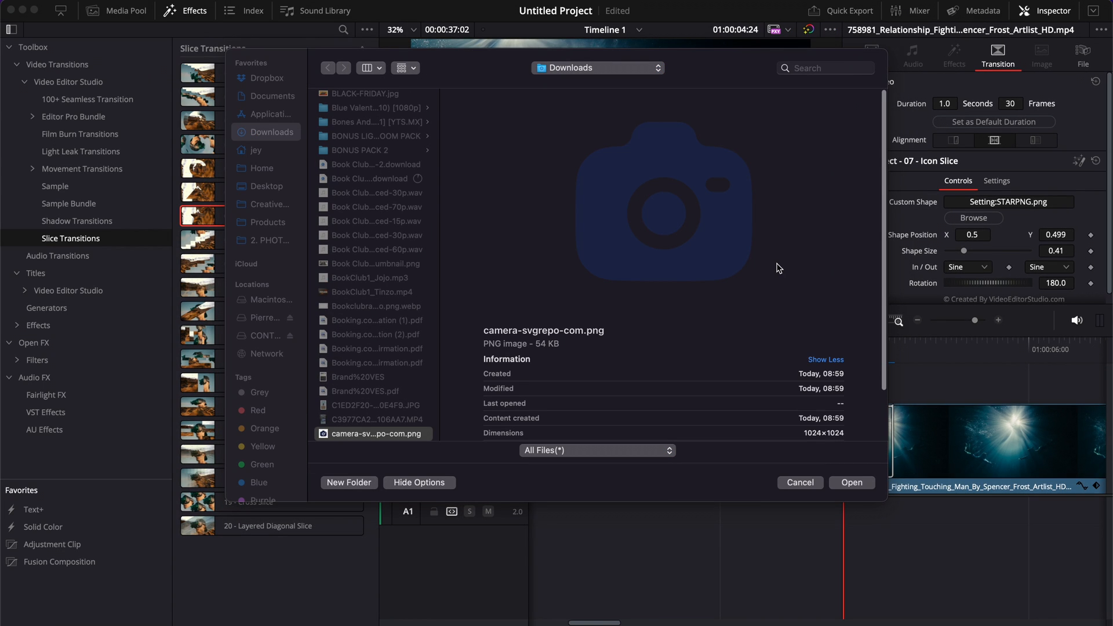
click(850, 482)
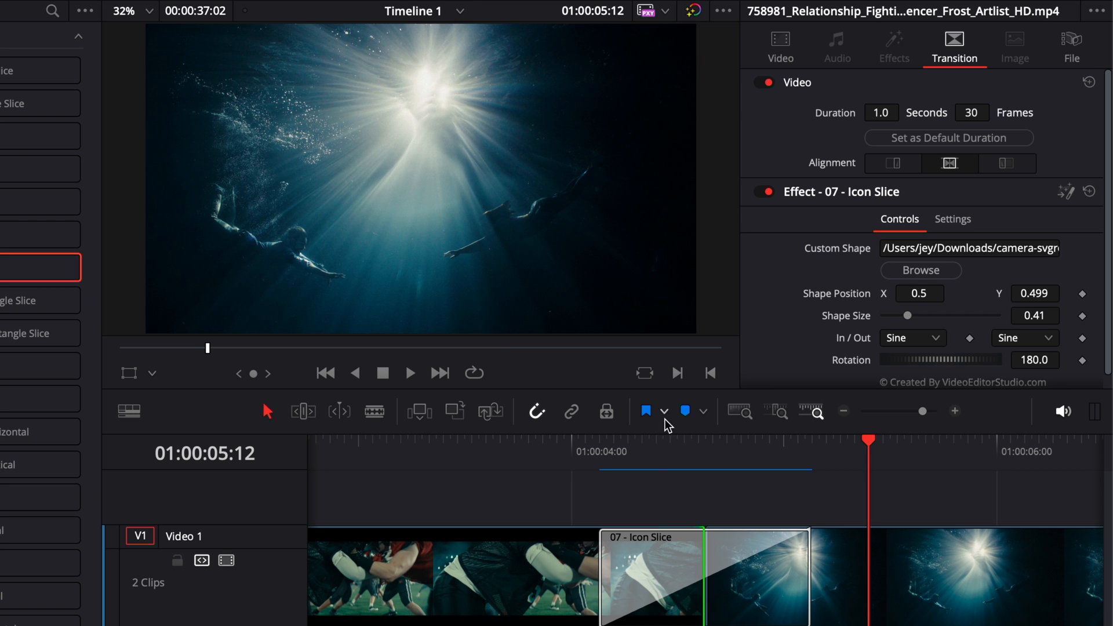
click(734, 457)
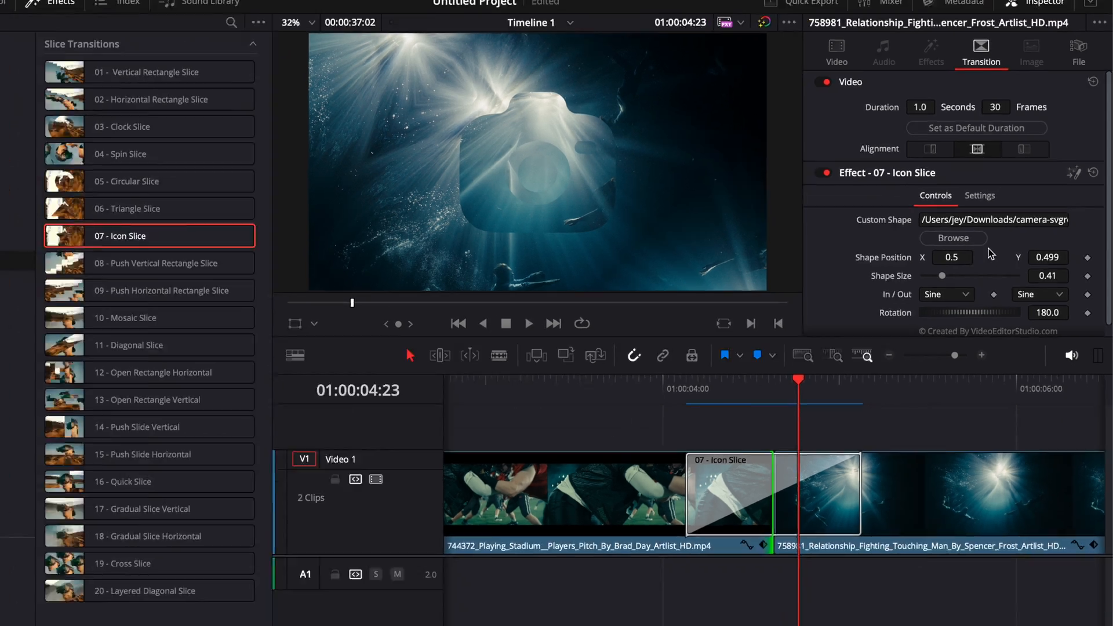
Apply Open Rectangle Horizontal at the cut, opening right with 7 slices
double_click(154, 372)
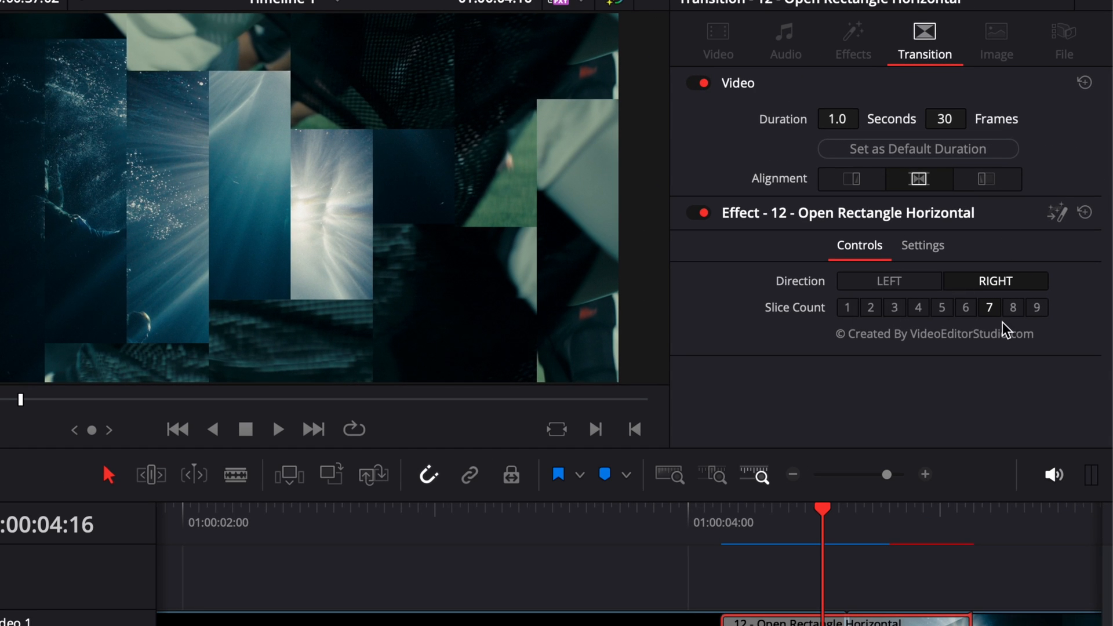
mouse_move(790, 393)
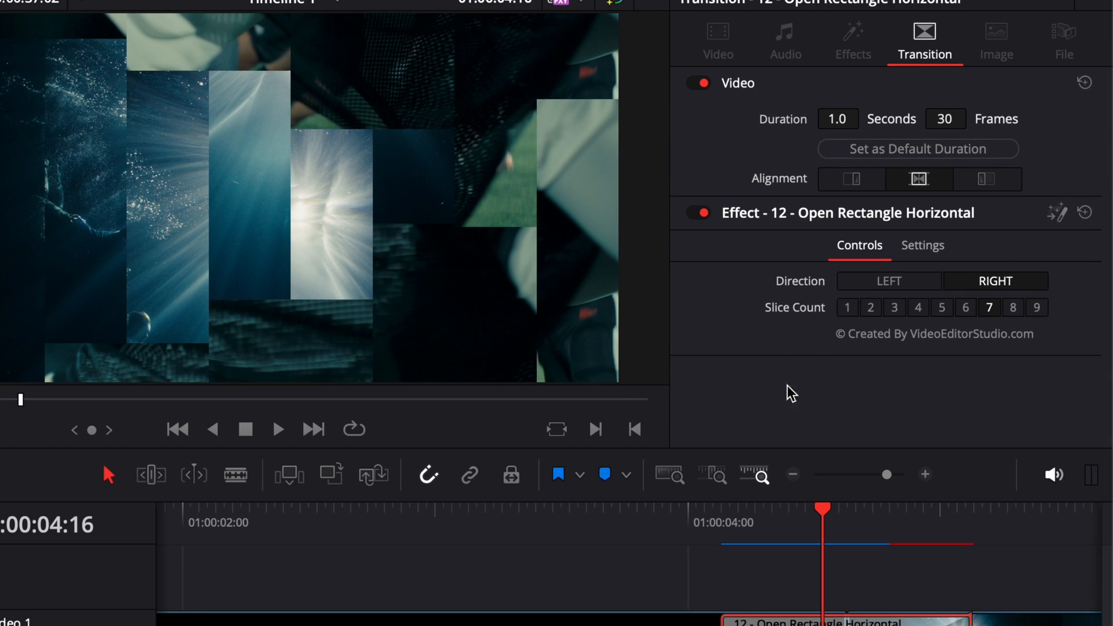